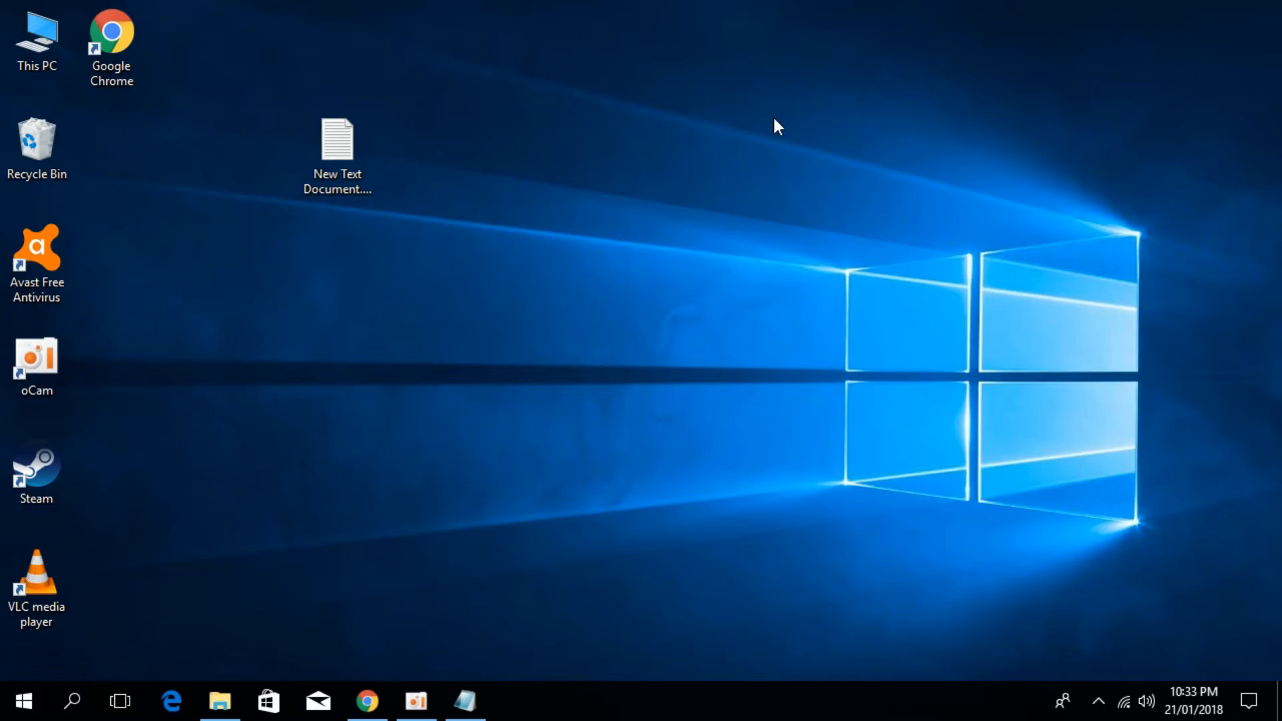
mouse_move(522, 379)
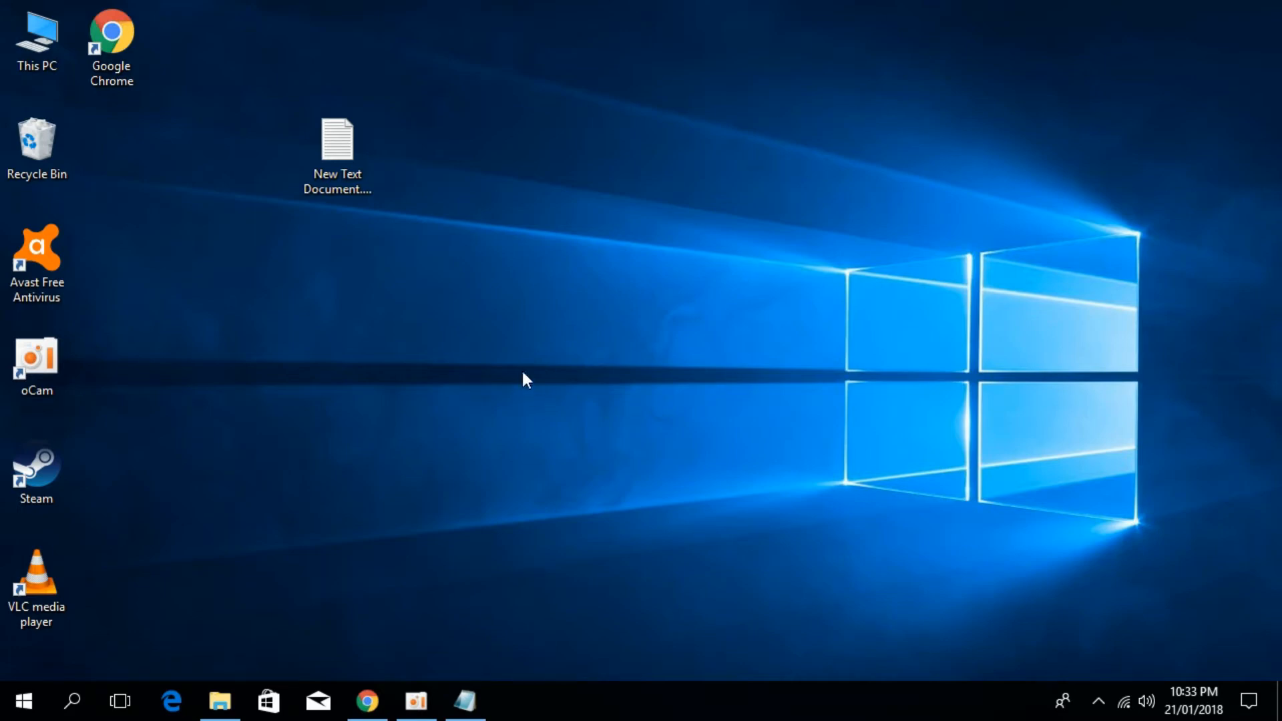
Start the 68.99 MB download of the netfx3-ondemand-package .cab from MediaFire in Chrome
left_click(368, 702)
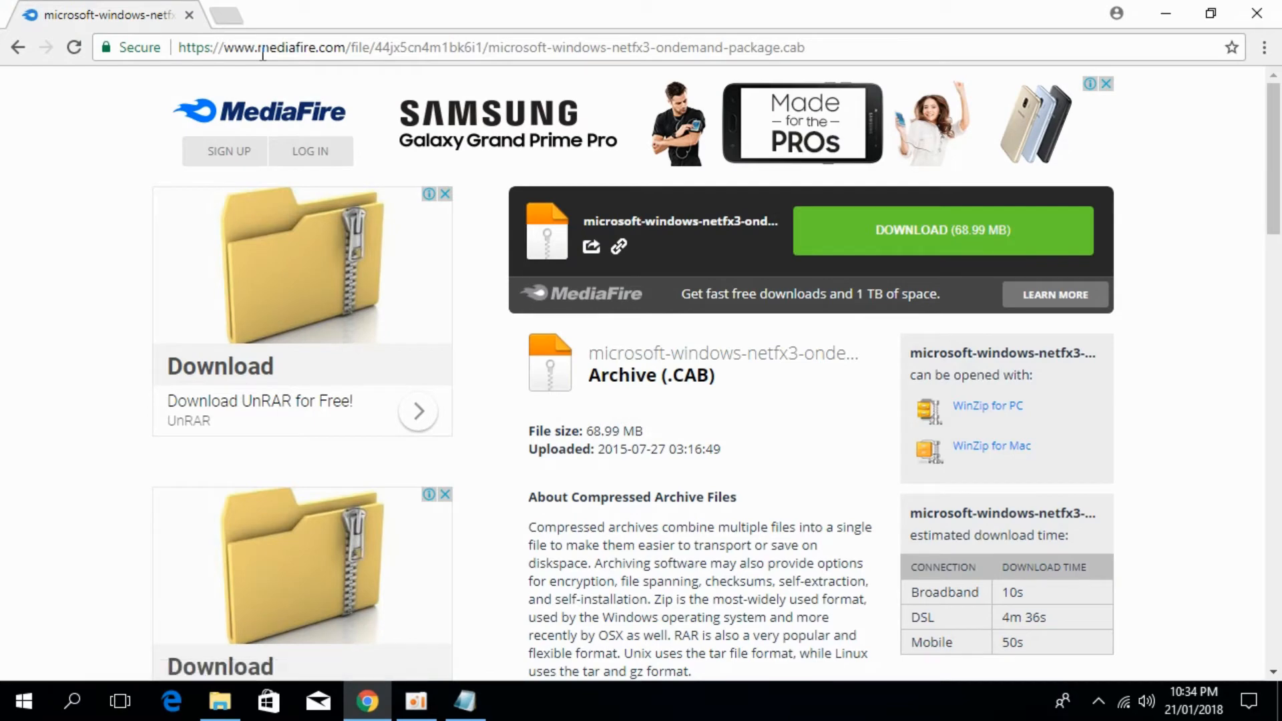
mouse_move(330, 104)
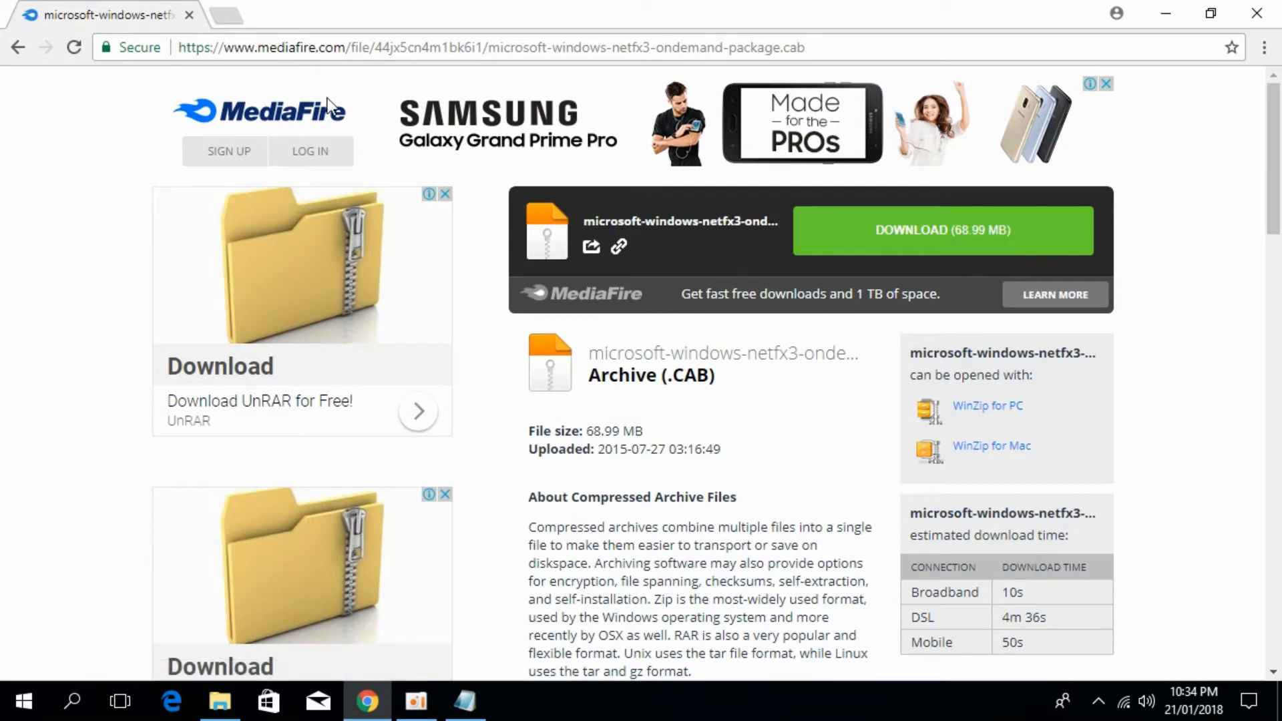
mouse_move(654, 220)
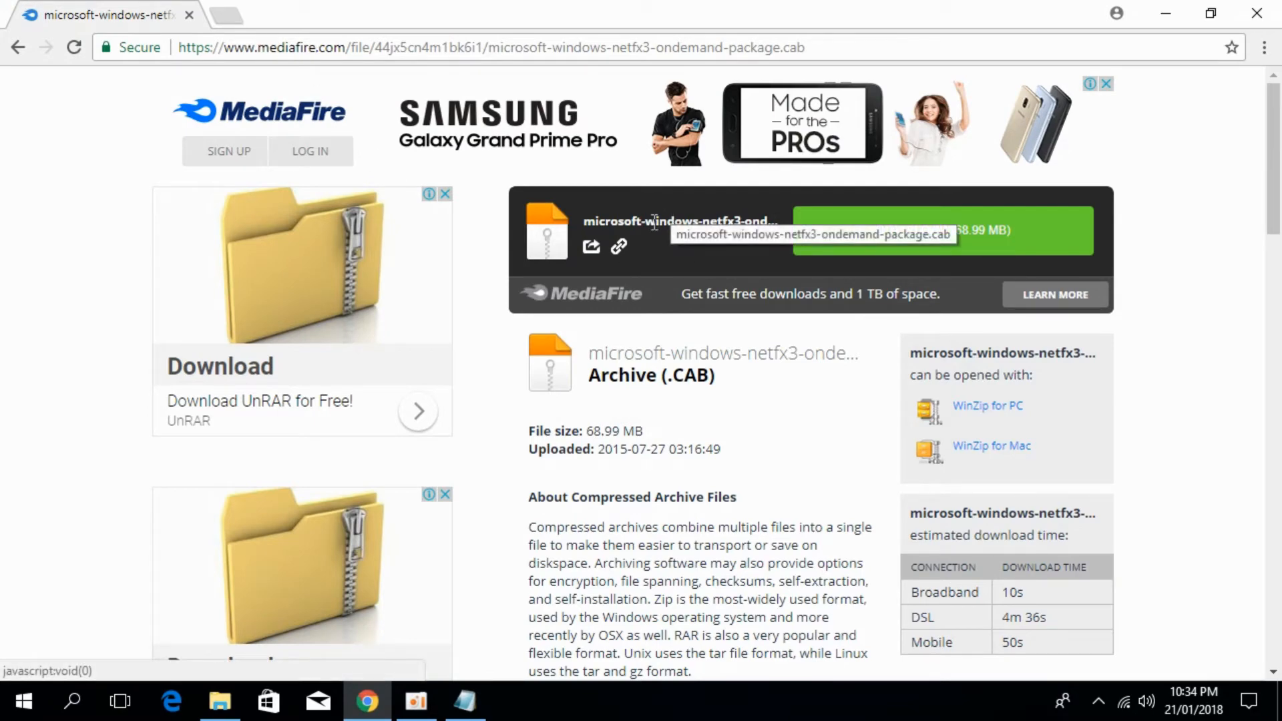
mouse_move(730, 220)
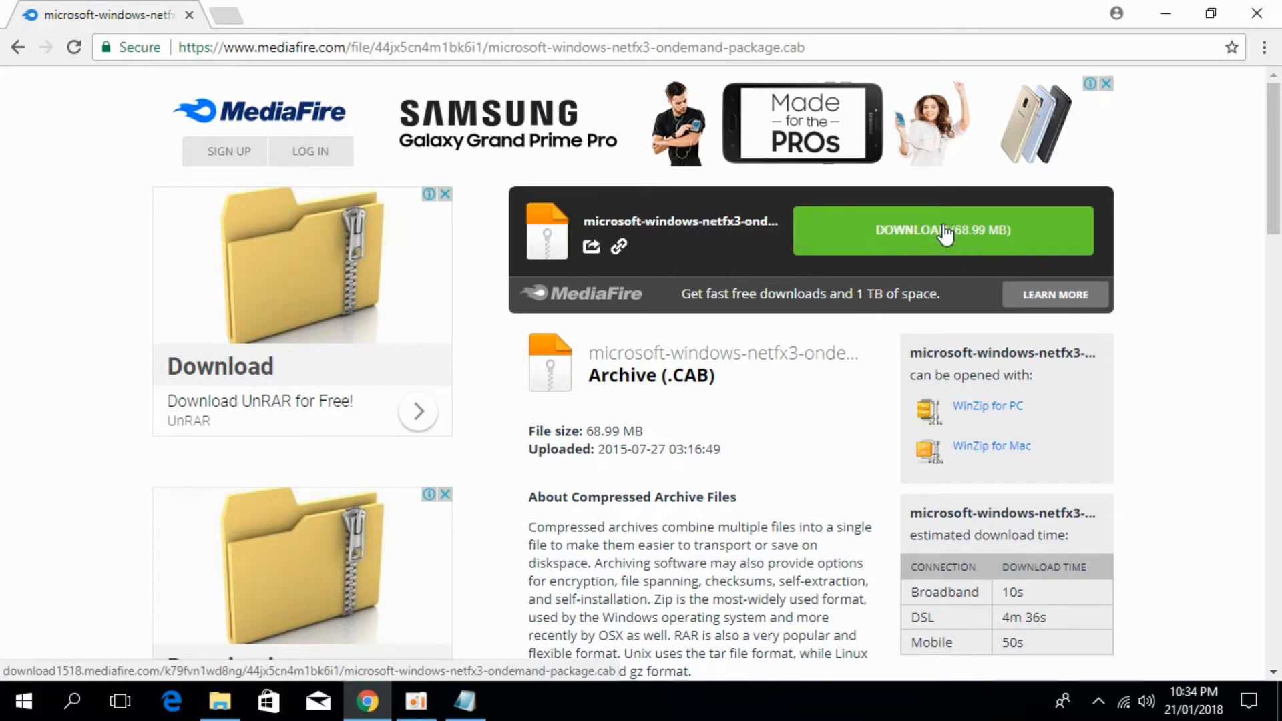
left_click(943, 231)
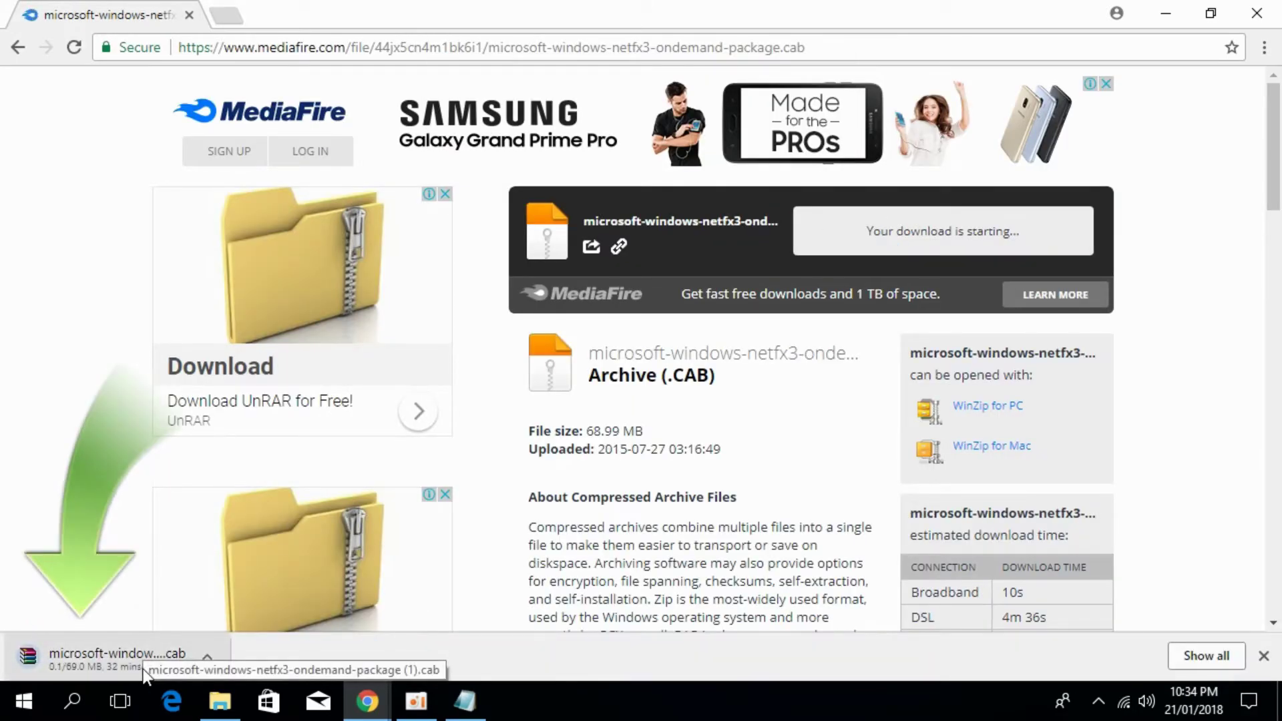
Copy the downloaded NetFX3 .cab file from the Downloads folder
left_click(219, 700)
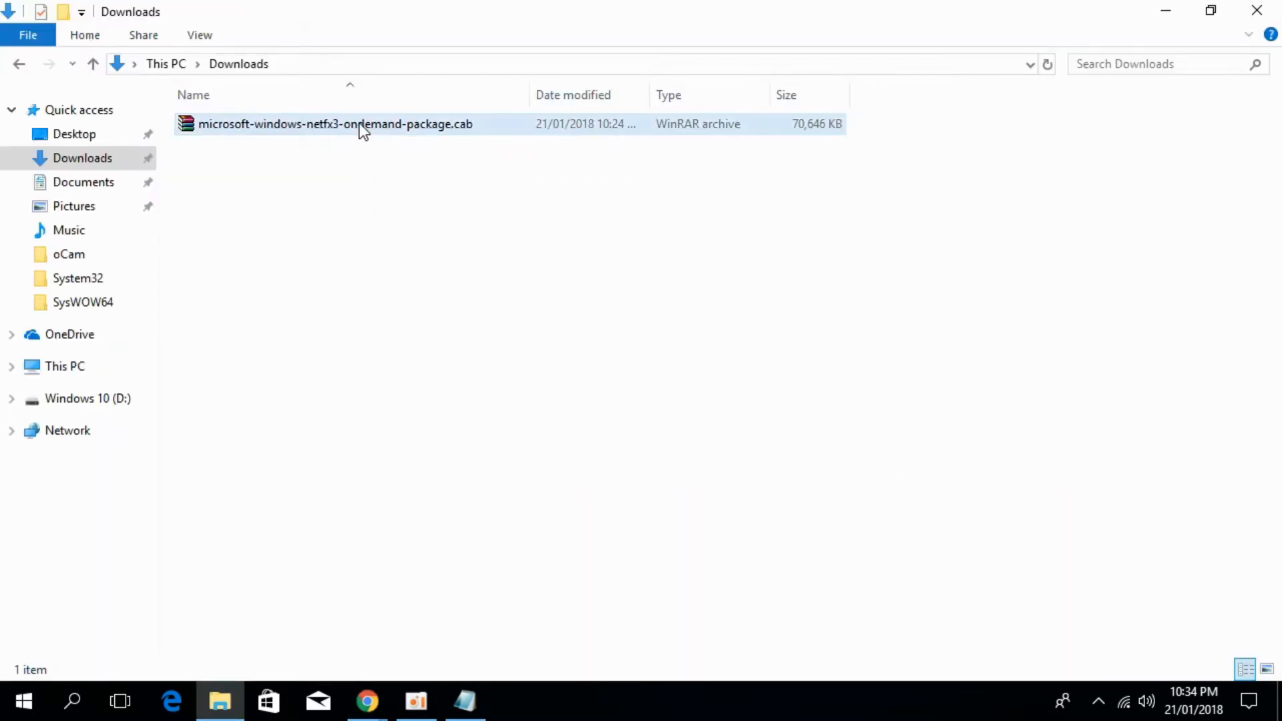
right_click(361, 130)
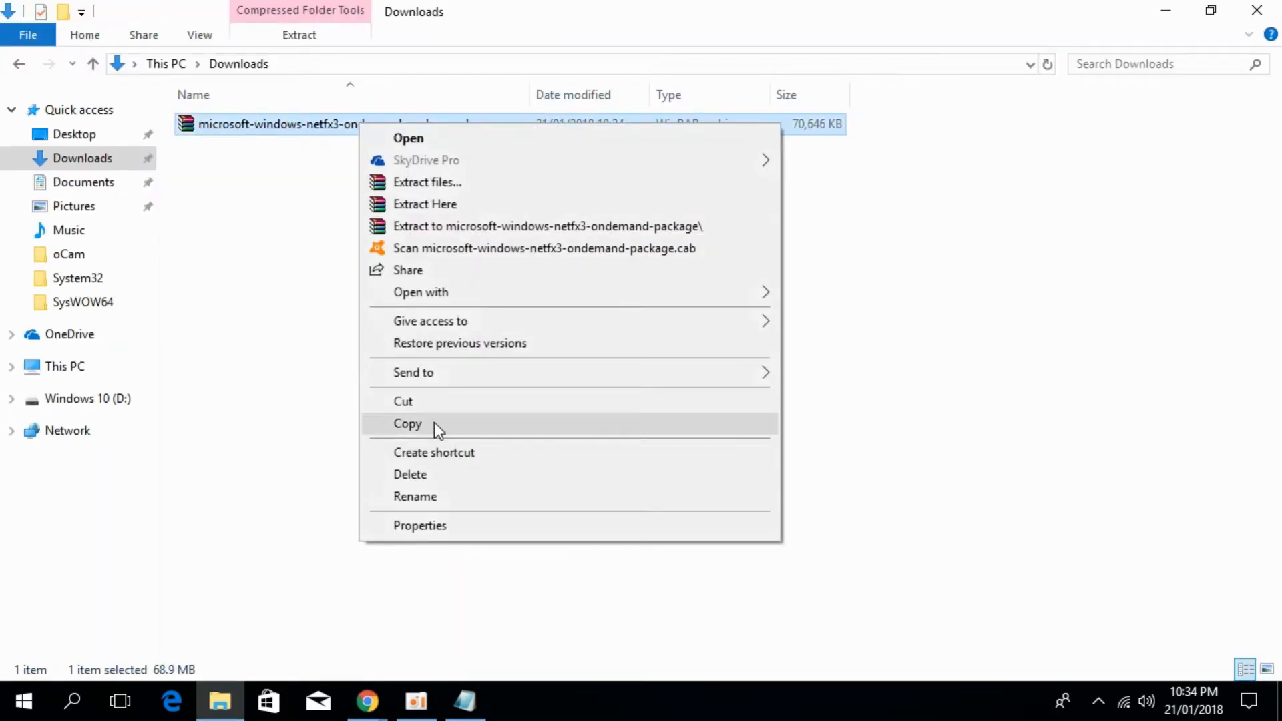
left_click(408, 424)
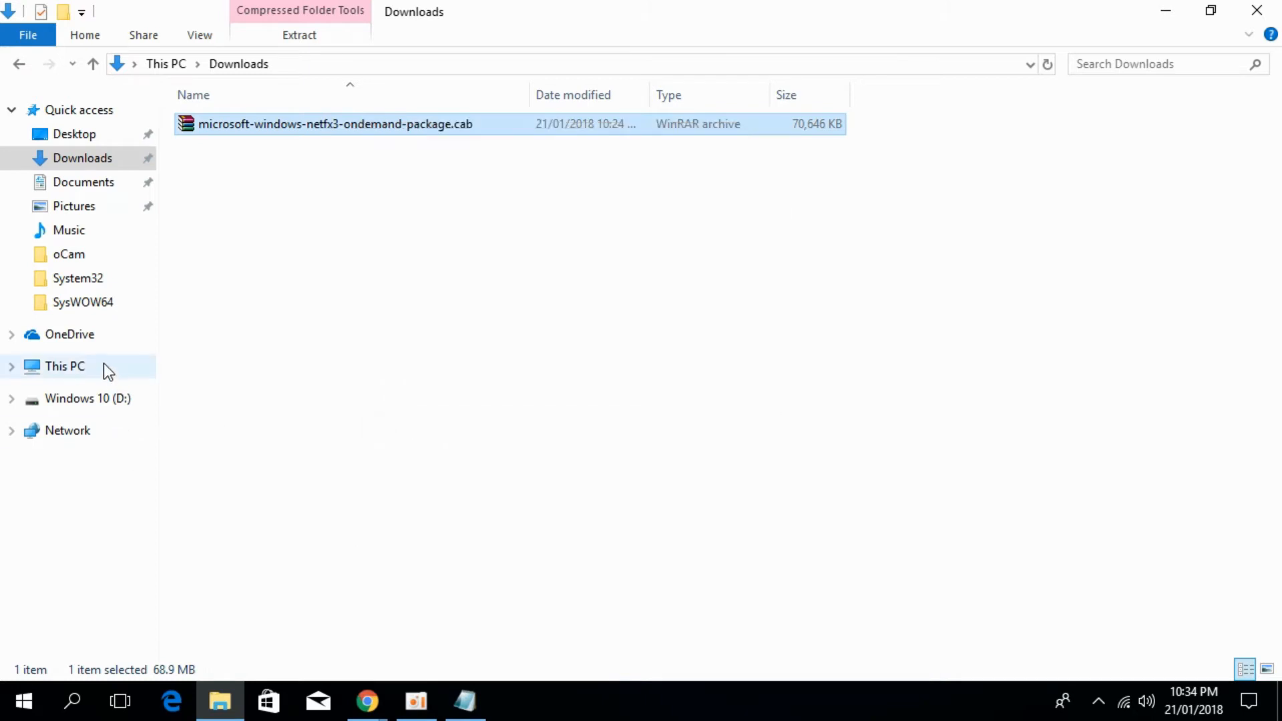
Paste it into the root of Local Disk (C:), continuing through the administrator-permission prompt
left_click(62, 366)
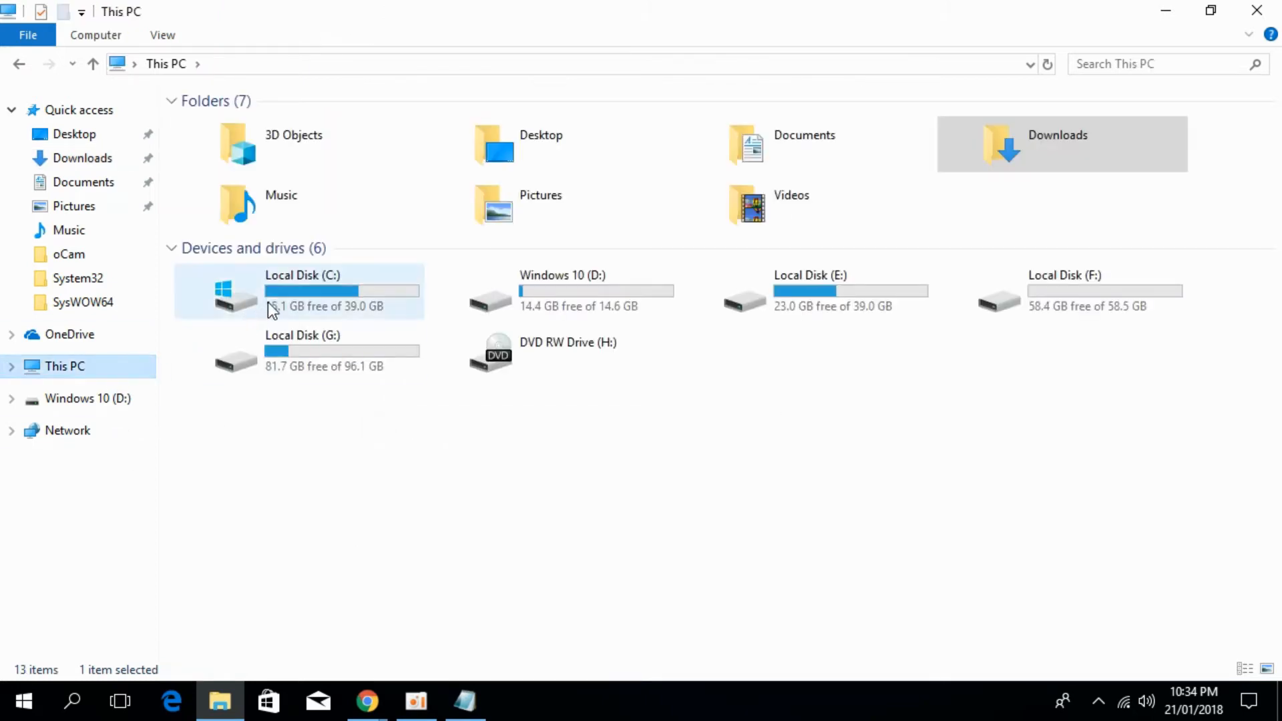
double_click(313, 293)
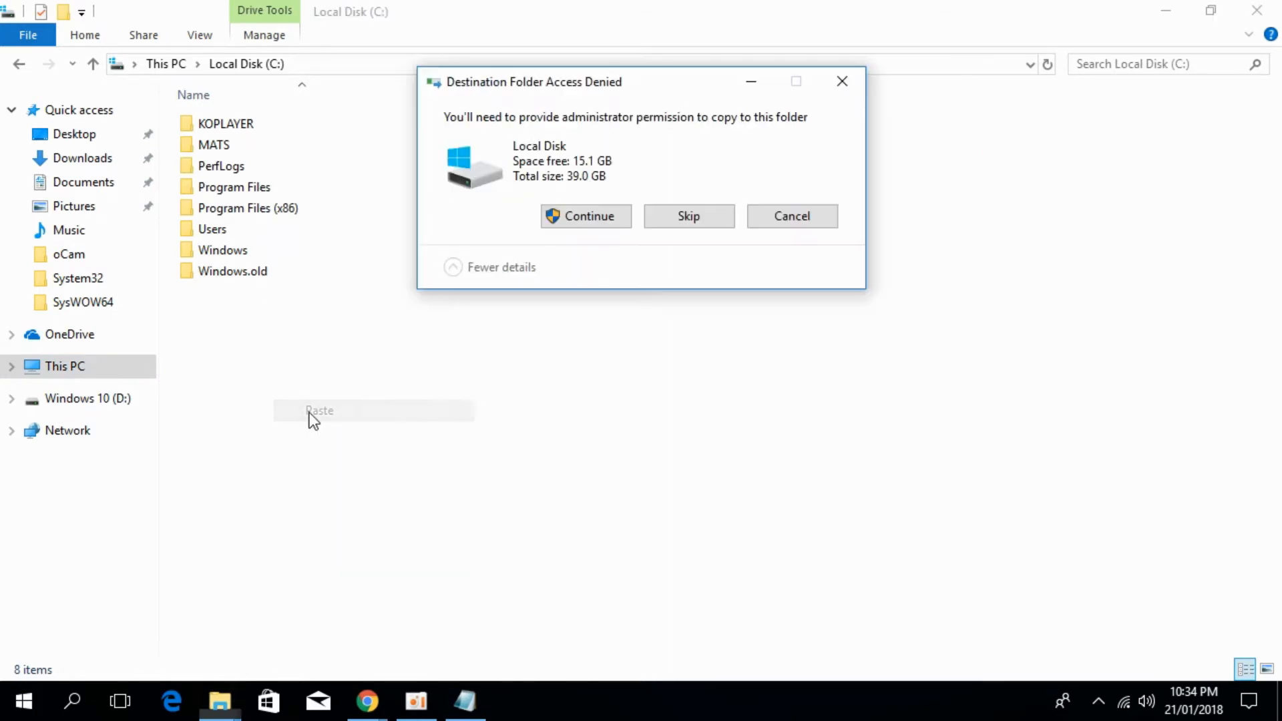
mouse_move(584, 224)
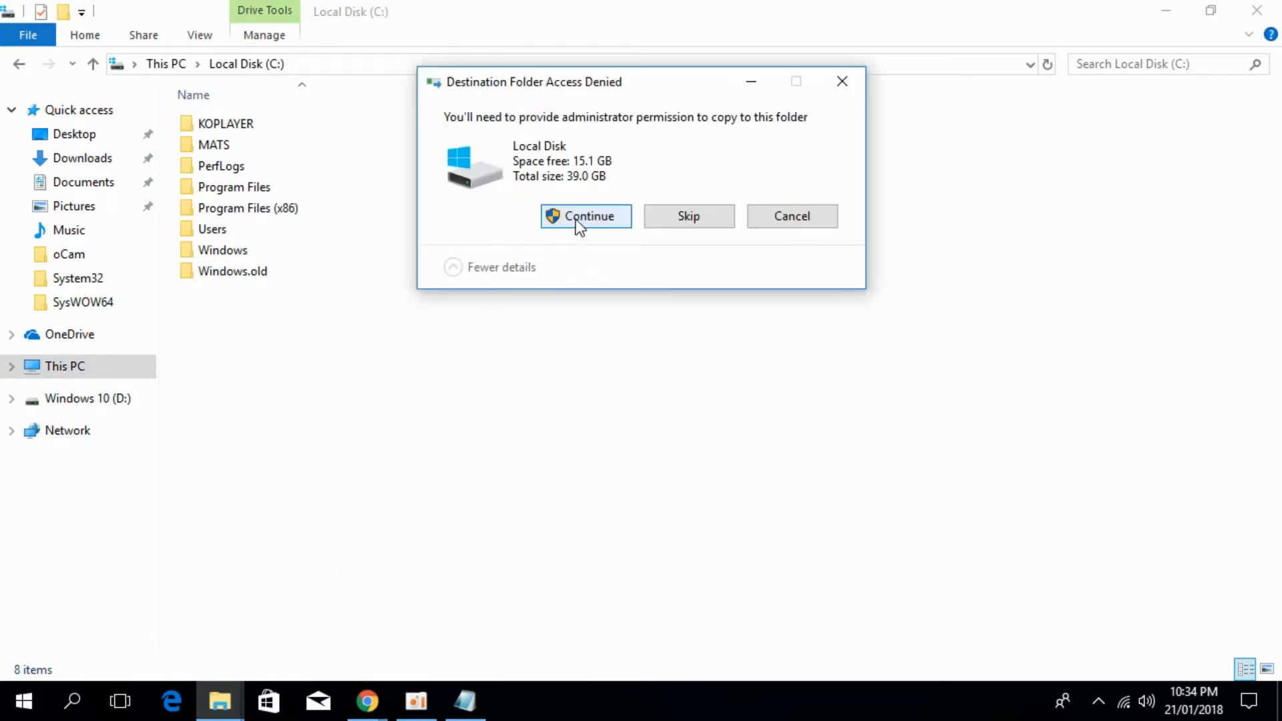
left_click(585, 217)
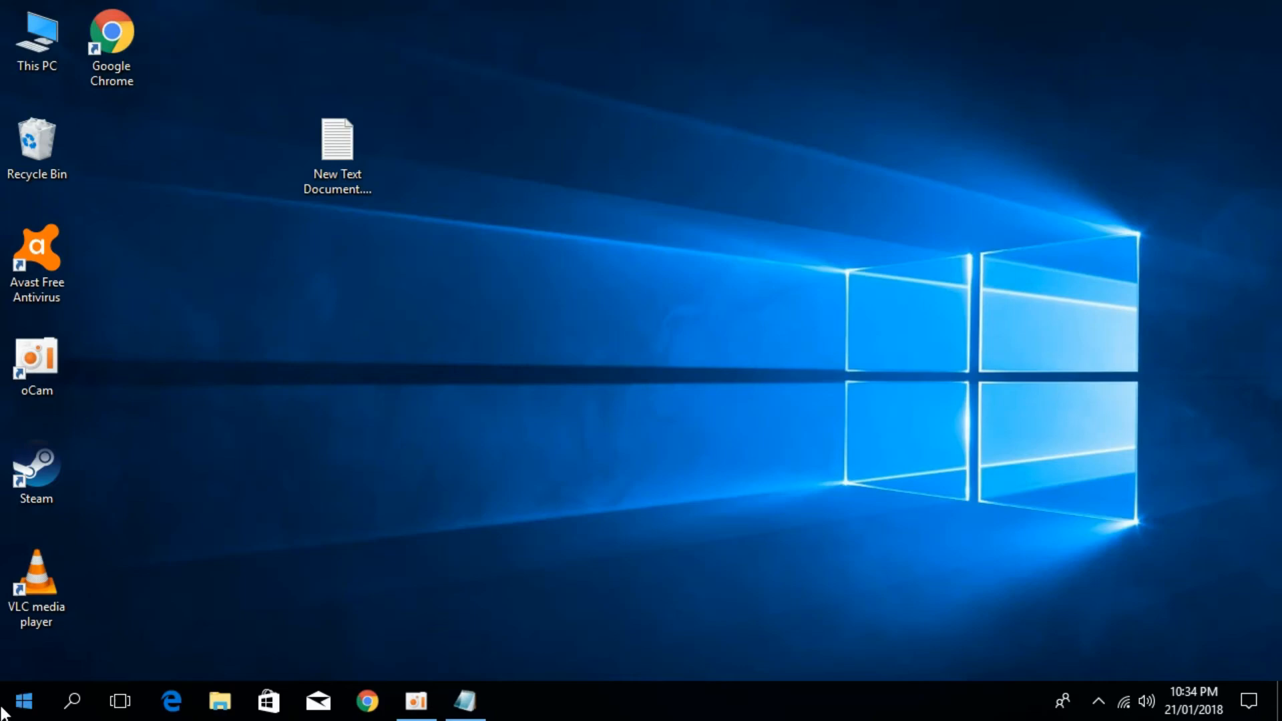
Search the Start menu for 'cmd' and launch Command Prompt as administrator
left_click(20, 700)
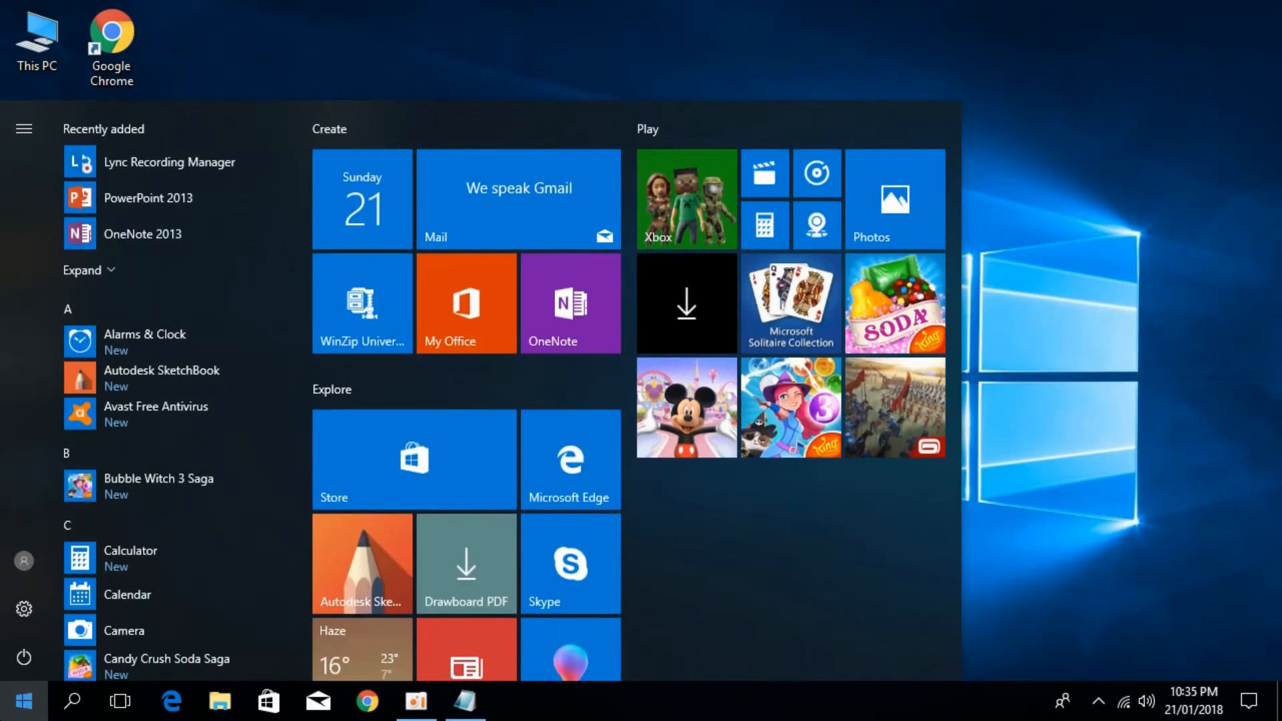
type("cmd")
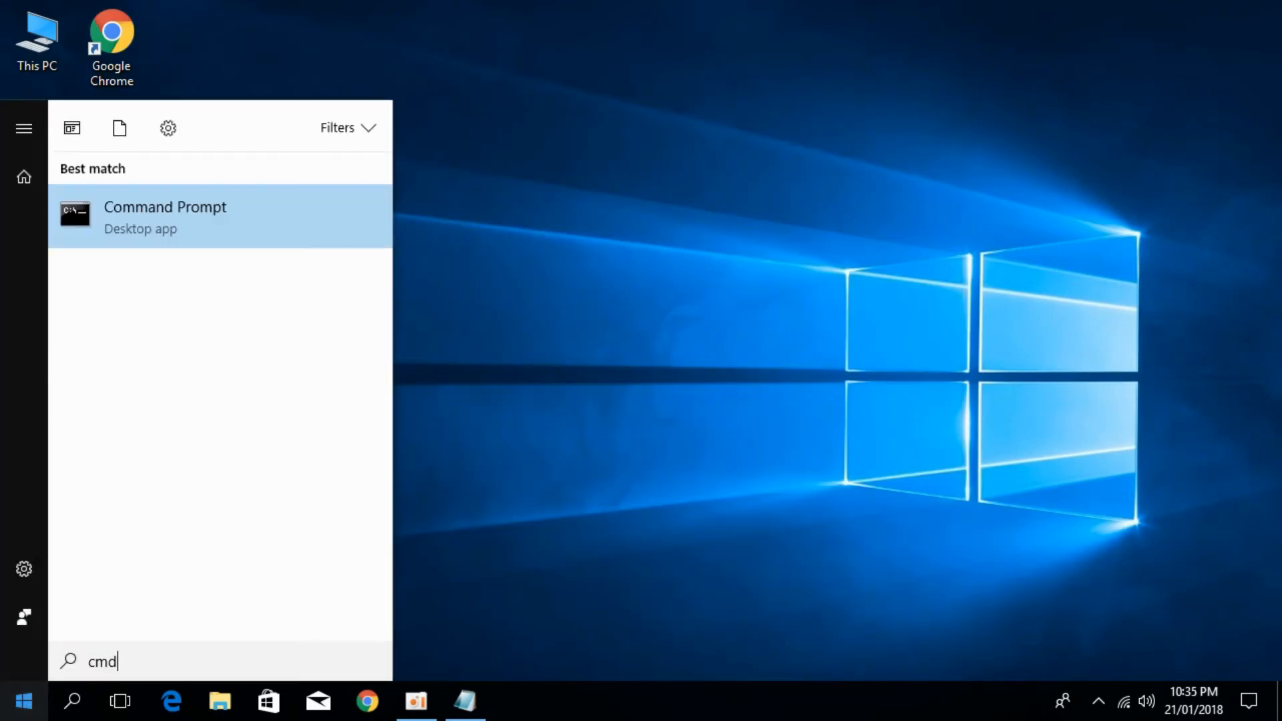
mouse_move(190, 221)
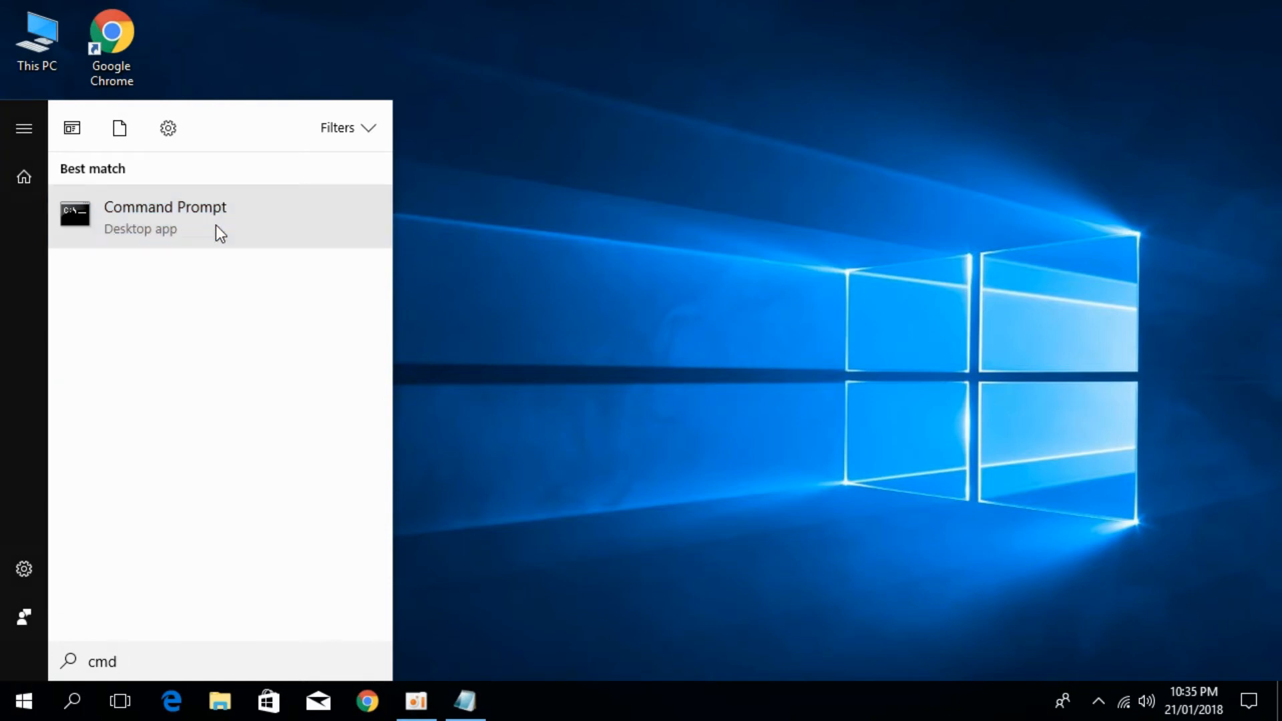
right_click(165, 212)
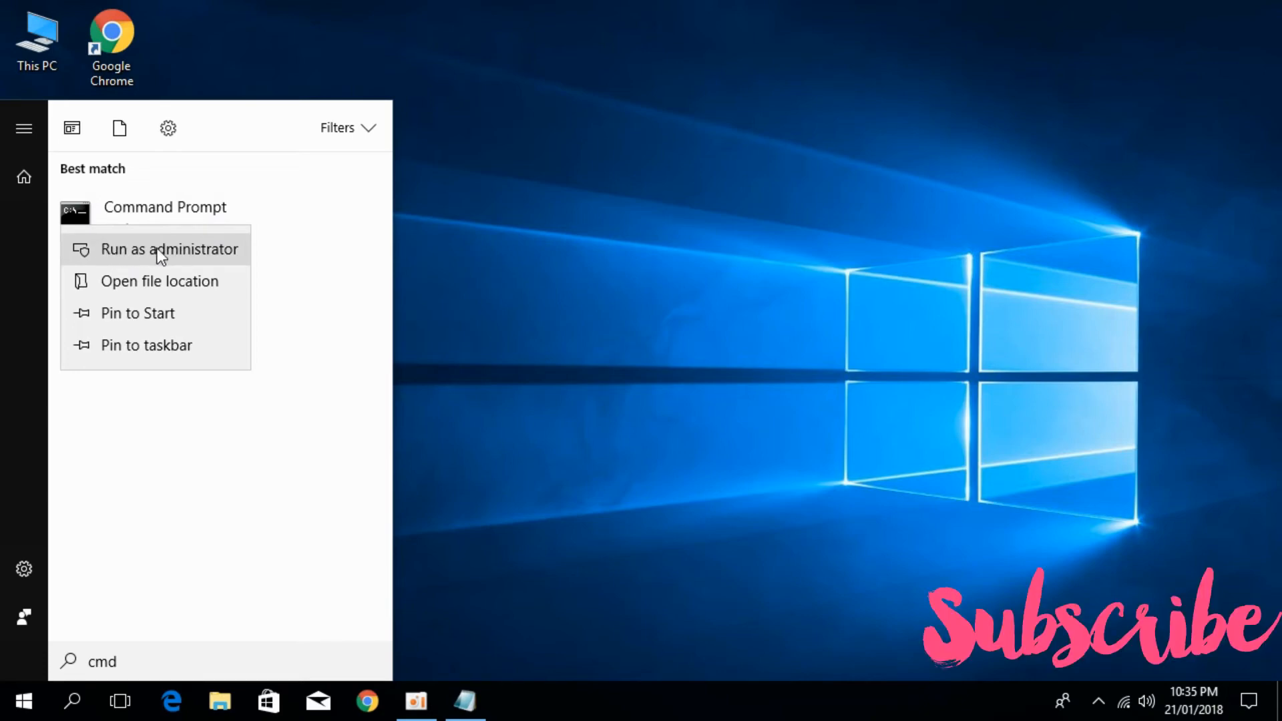
mouse_move(195, 256)
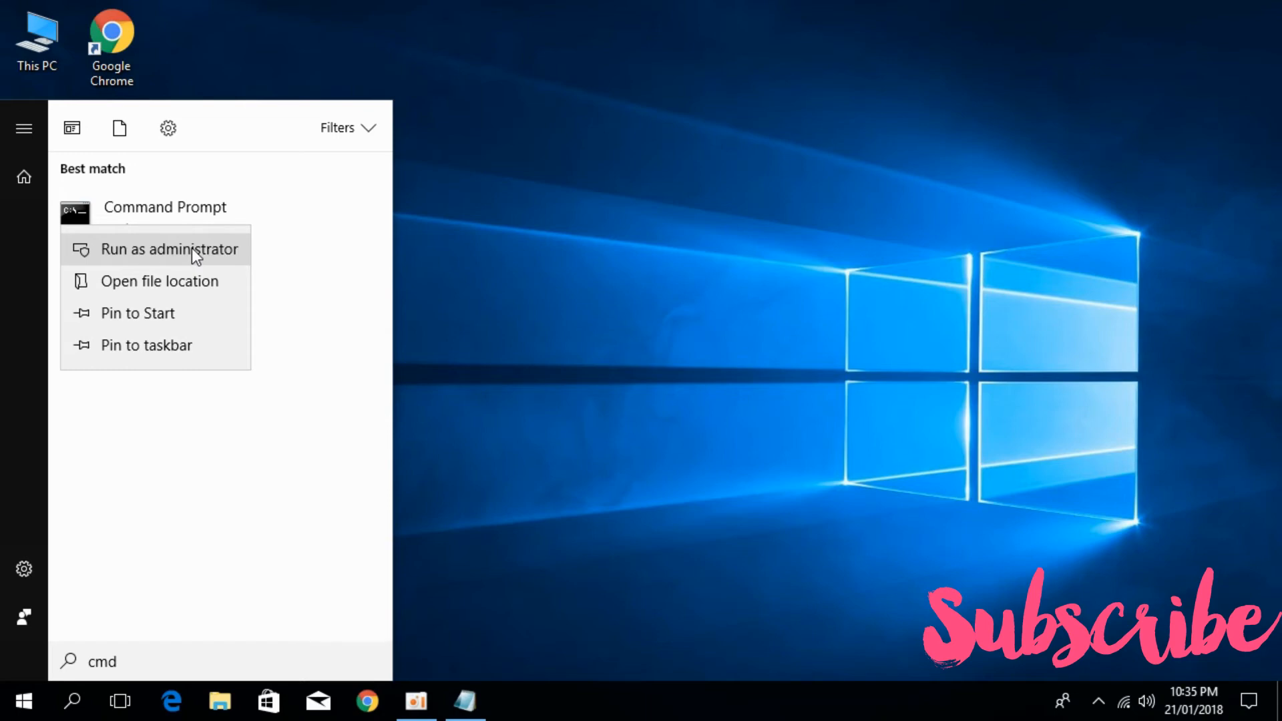
mouse_move(180, 248)
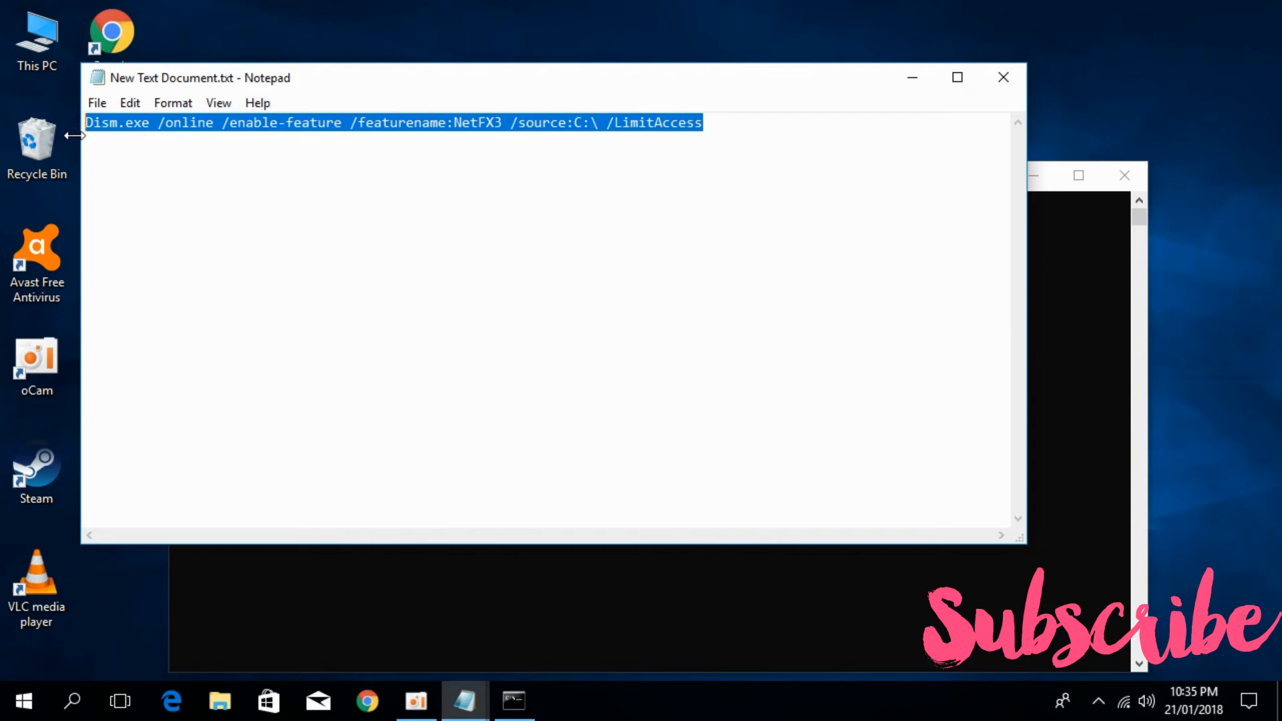
Run Dism.exe /online /enable-feature /featurename:NetFX3 /source:C:\ /LimitAccess in the elevated prompt
left_click(513, 700)
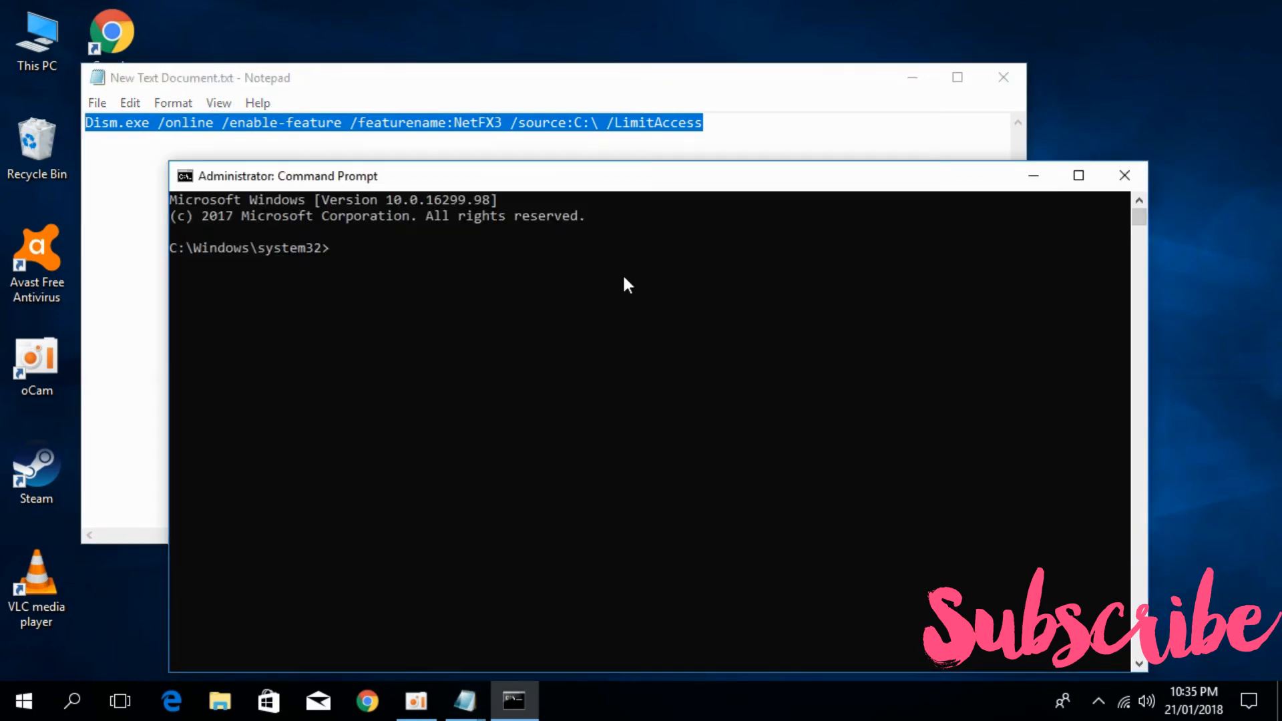
mouse_move(371, 267)
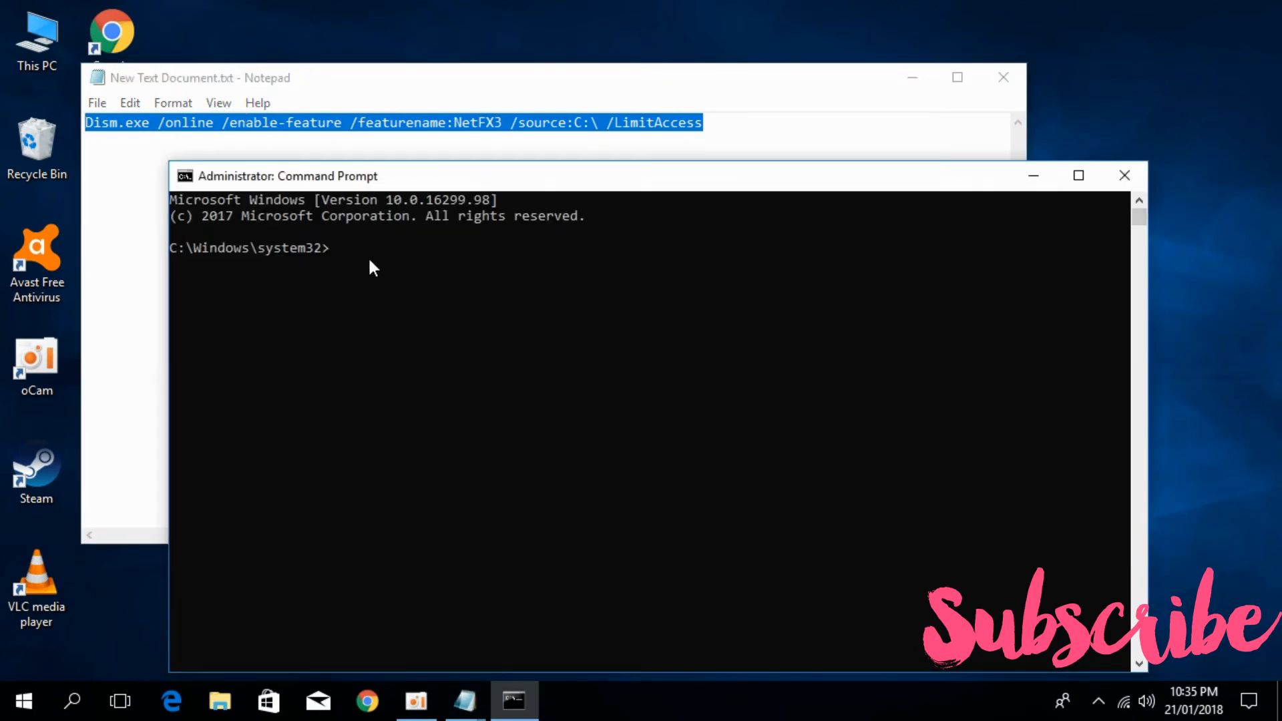
mouse_move(334, 378)
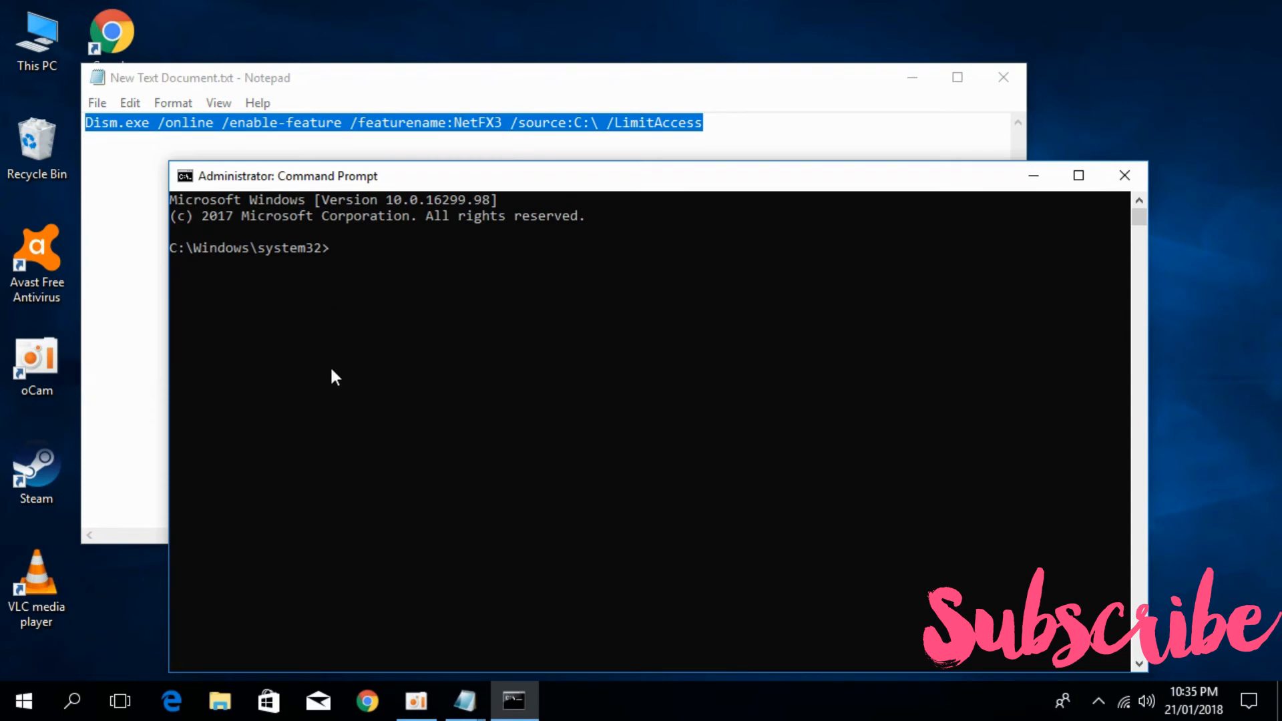
mouse_move(478, 284)
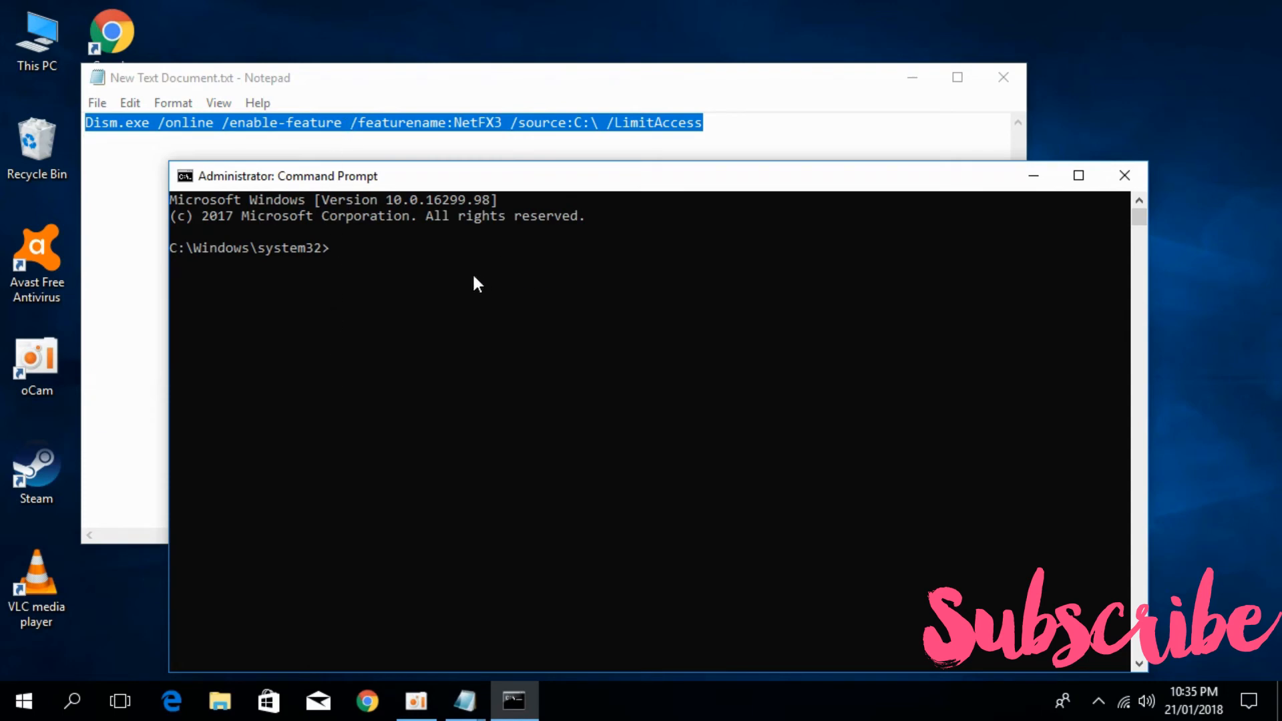
type("Dism.exe /online /enable-feature /featurename:NetFX3 /source:C:\\ /LimitAccess")
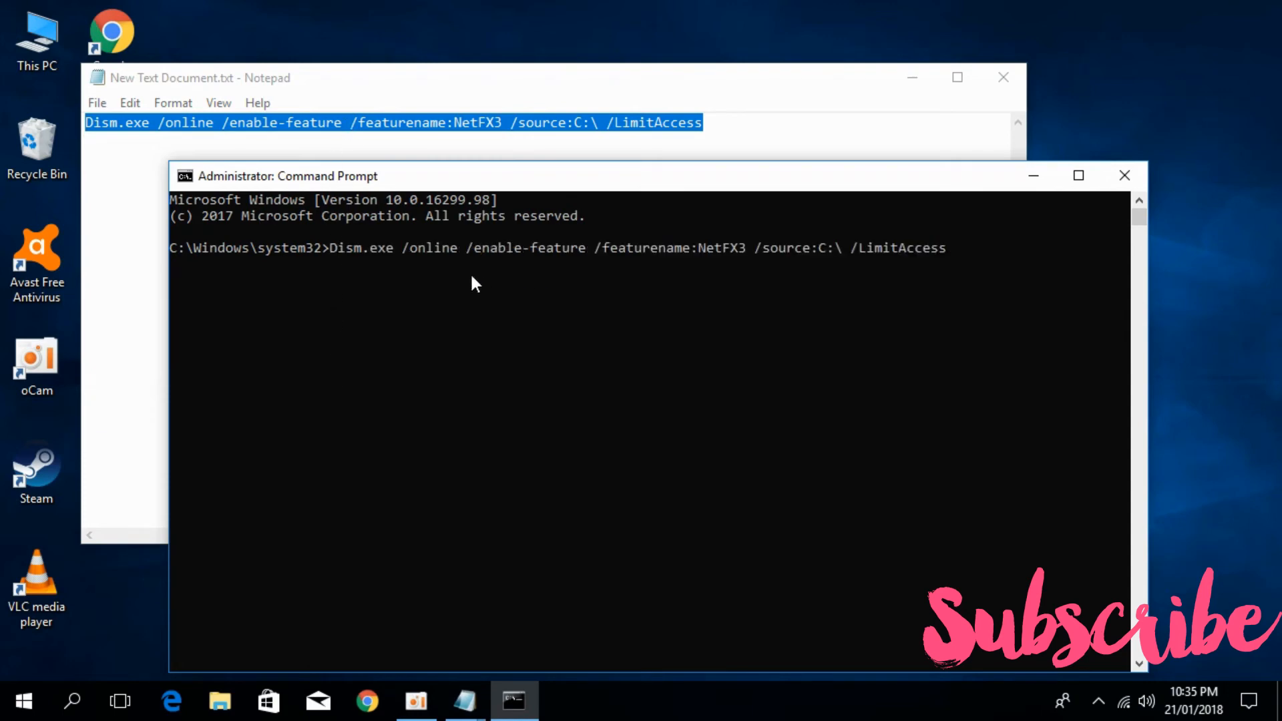
key("Enter")
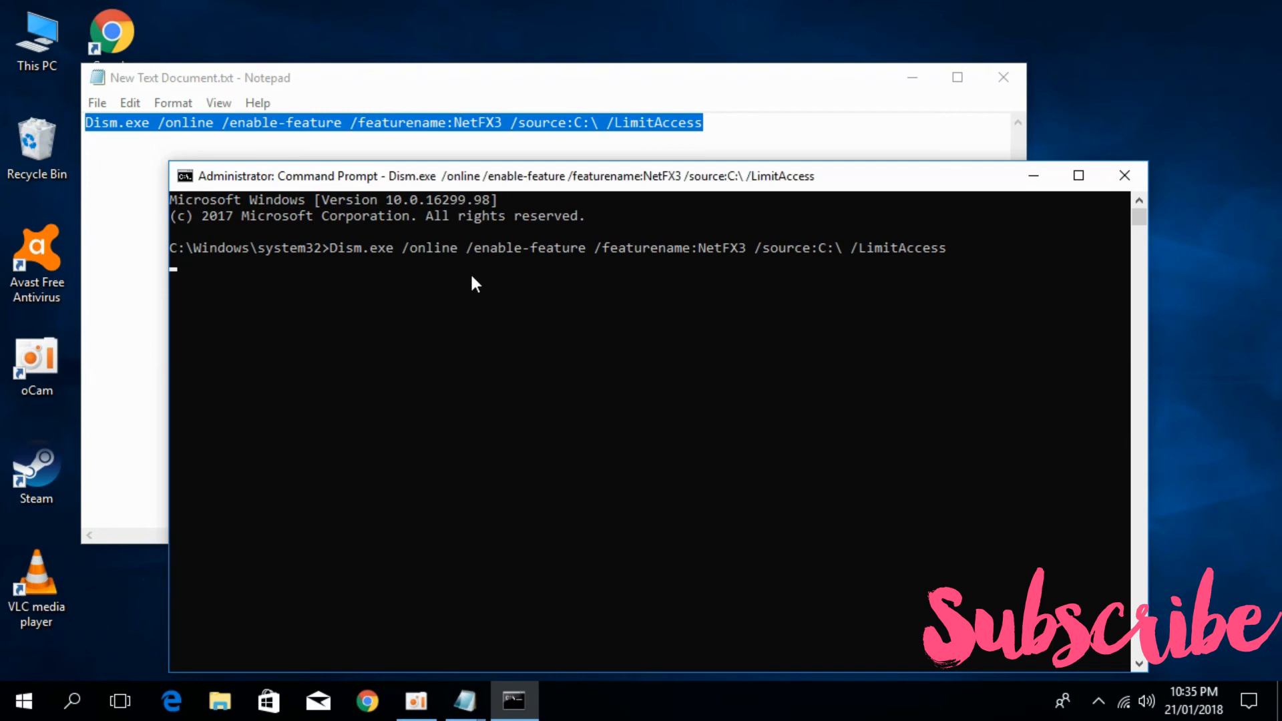